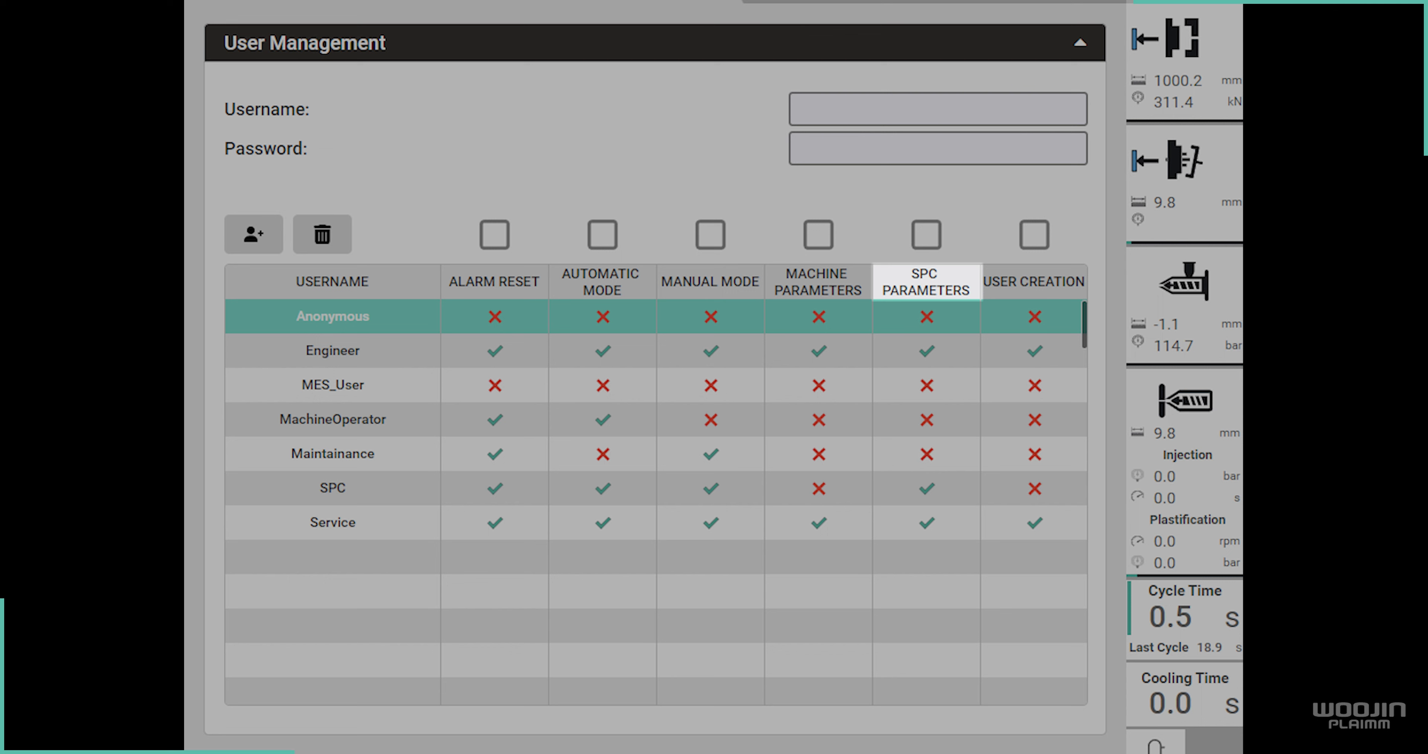
pyautogui.moveTo(1033, 280)
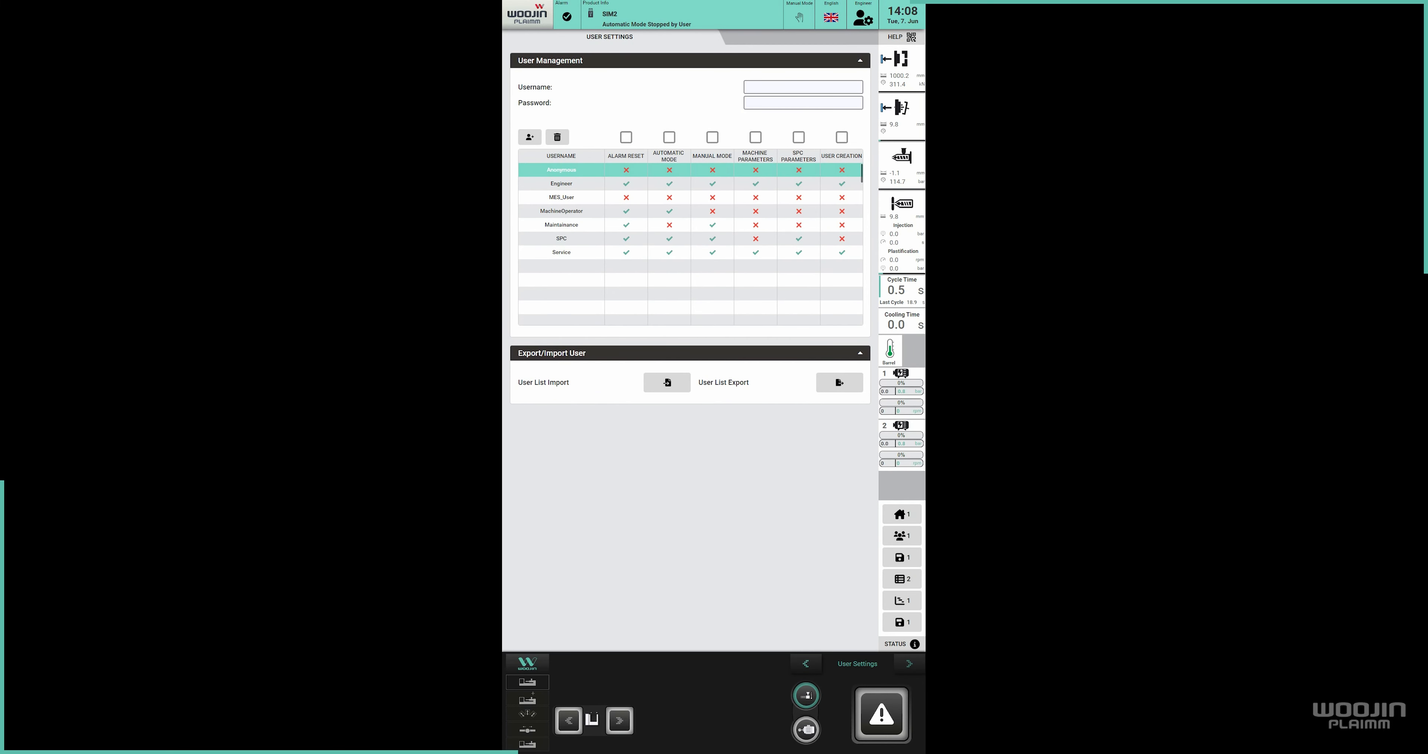
# Step: Name the new user 'test', tick Alarm Reset, Manual Mode and SPC Parameters, leaving User Creation unticked
pyautogui.click(802, 86)
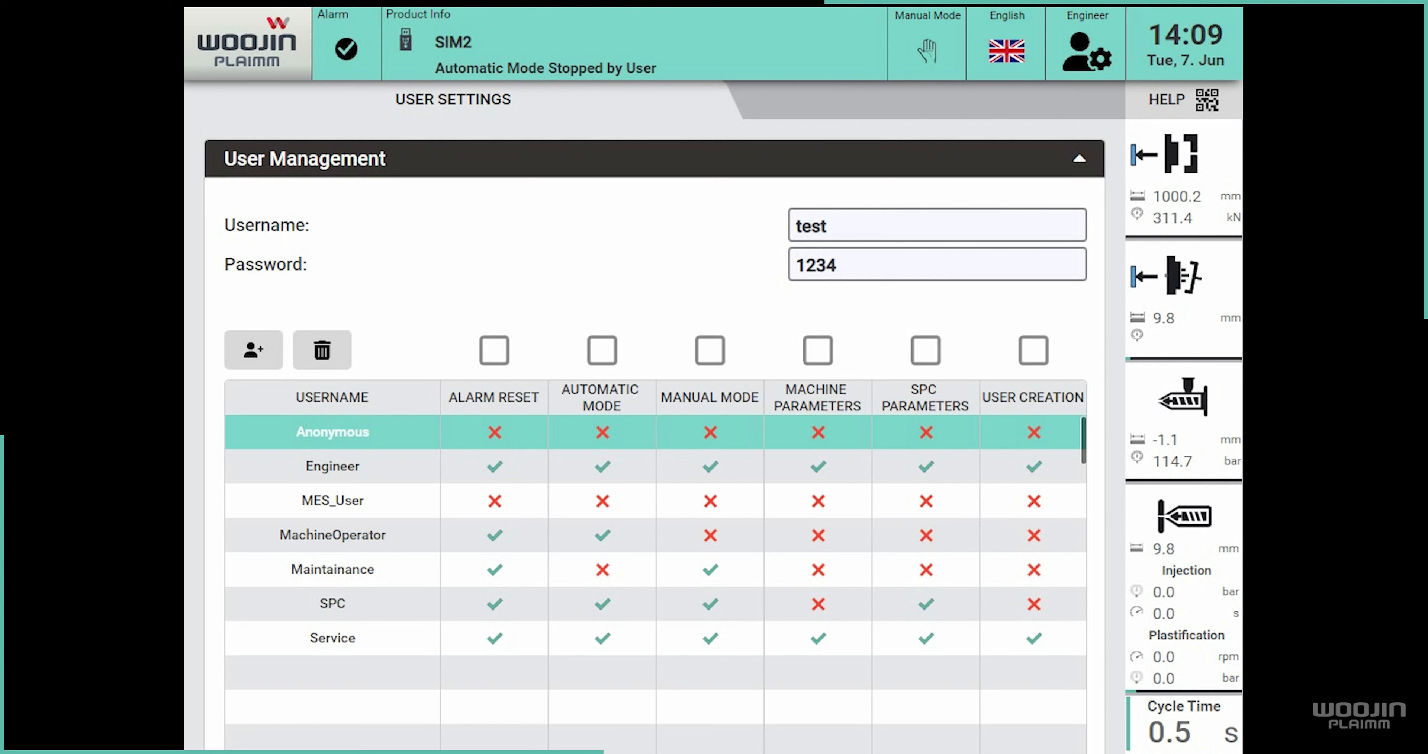
pyautogui.click(494, 350)
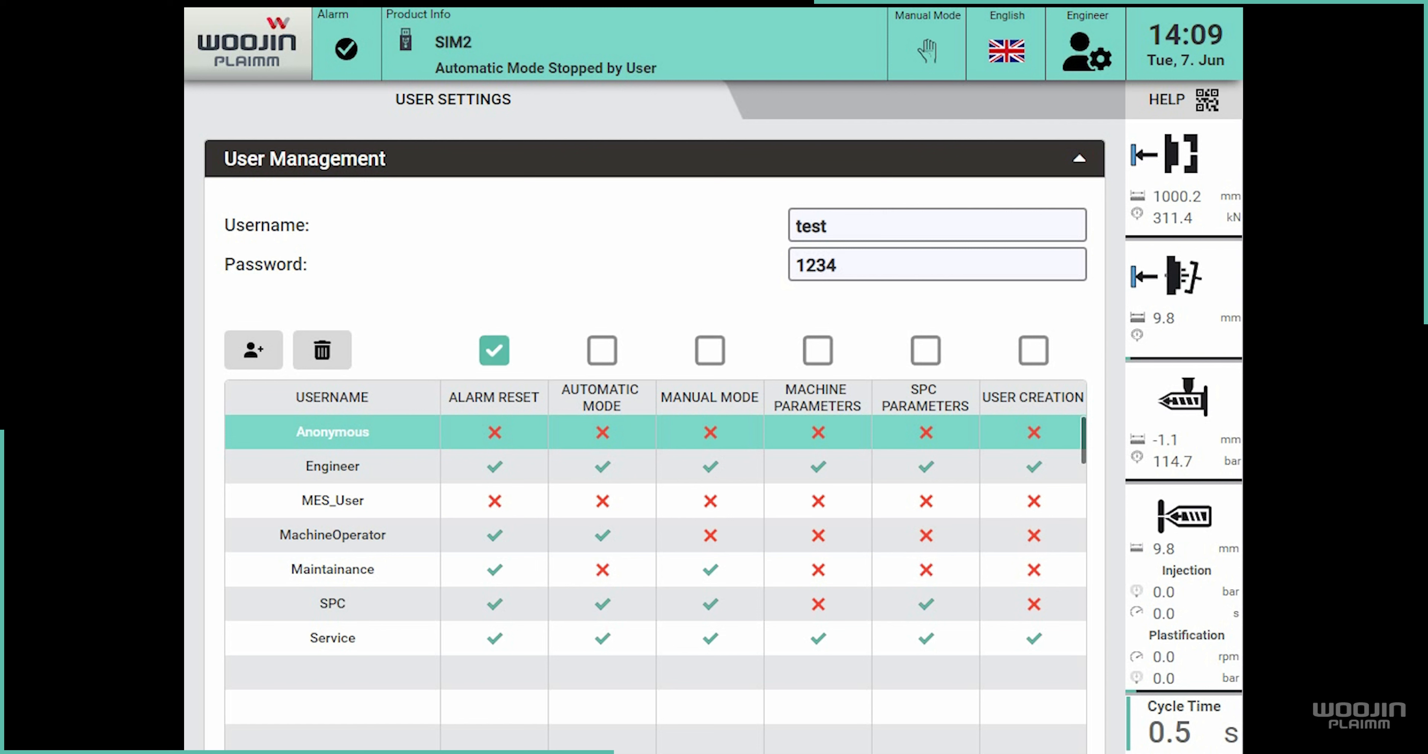
pyautogui.click(709, 349)
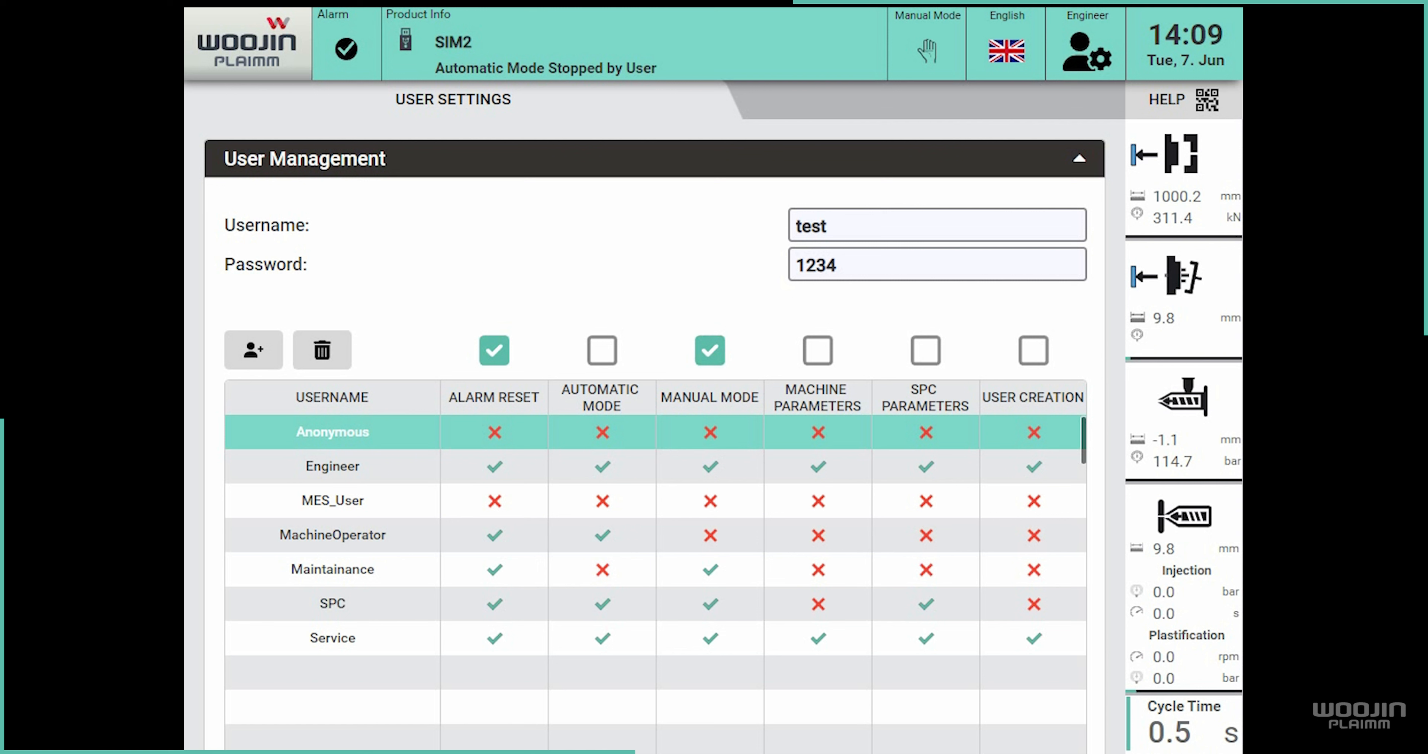
pyautogui.click(925, 350)
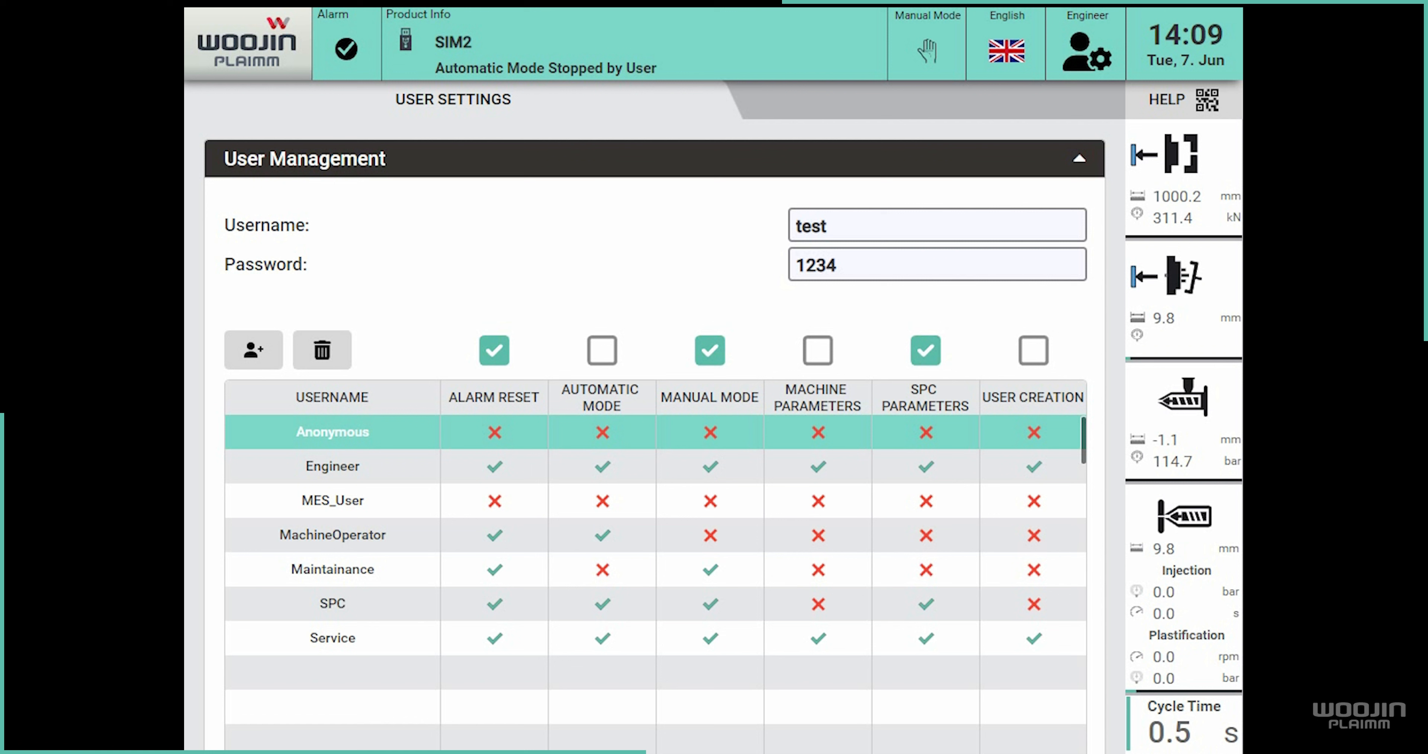
pyautogui.click(816, 350)
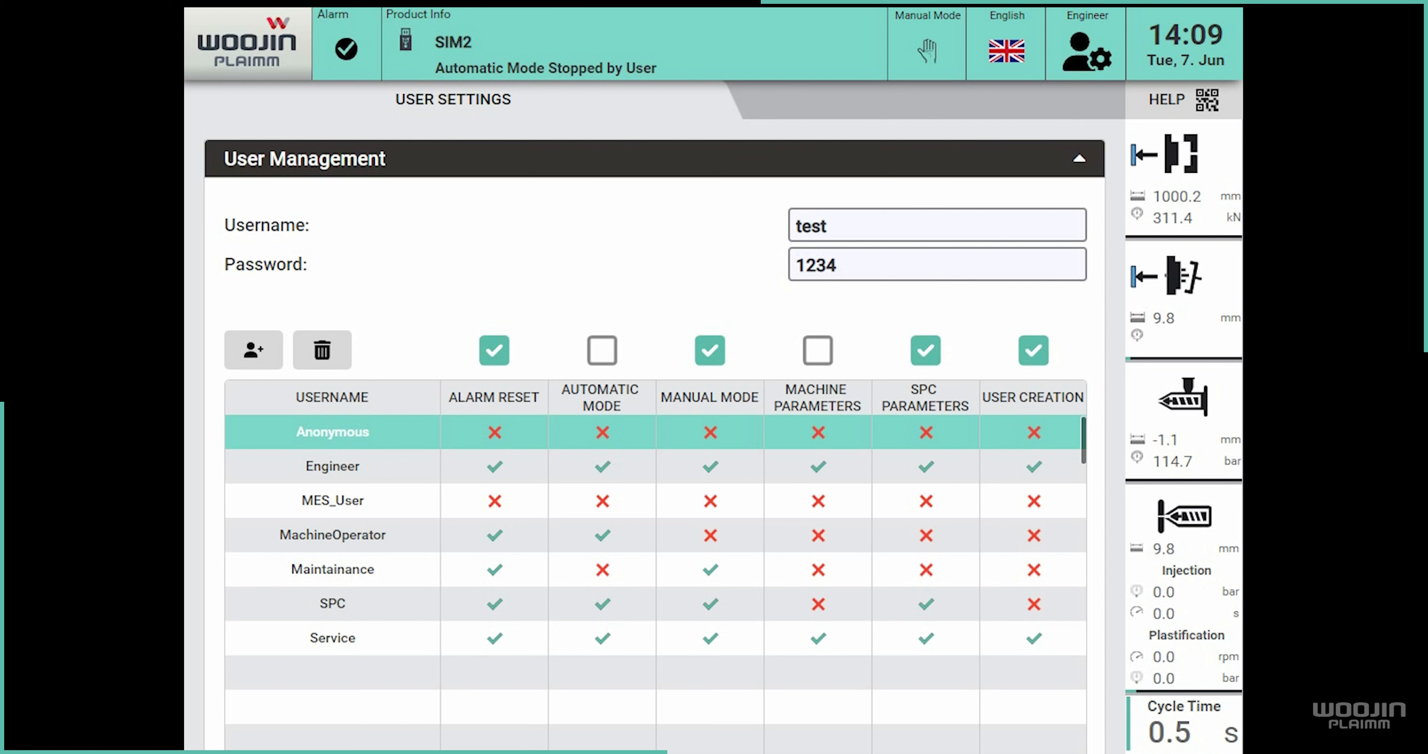
pyautogui.click(1033, 350)
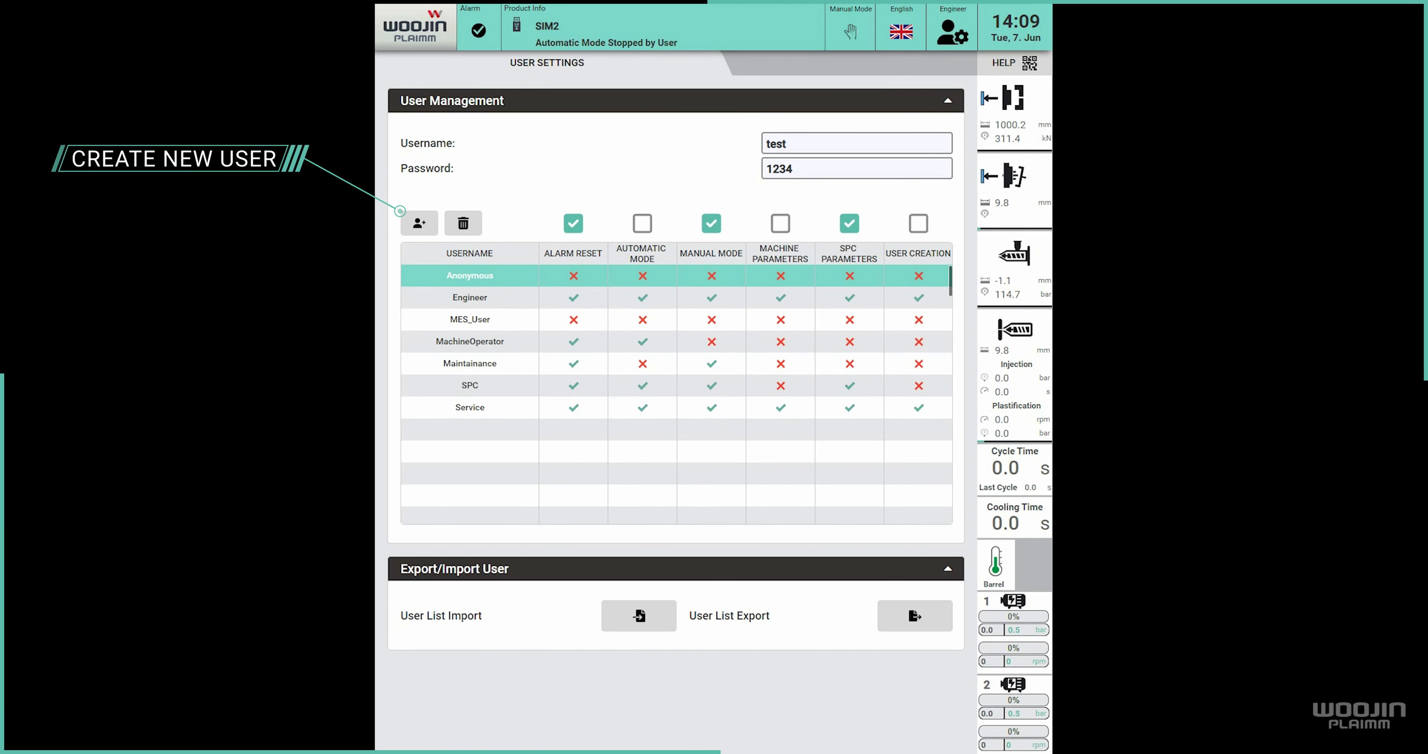
# Step: Create user 'test', confirm the dialog, and select its row in the user list
pyautogui.click(419, 223)
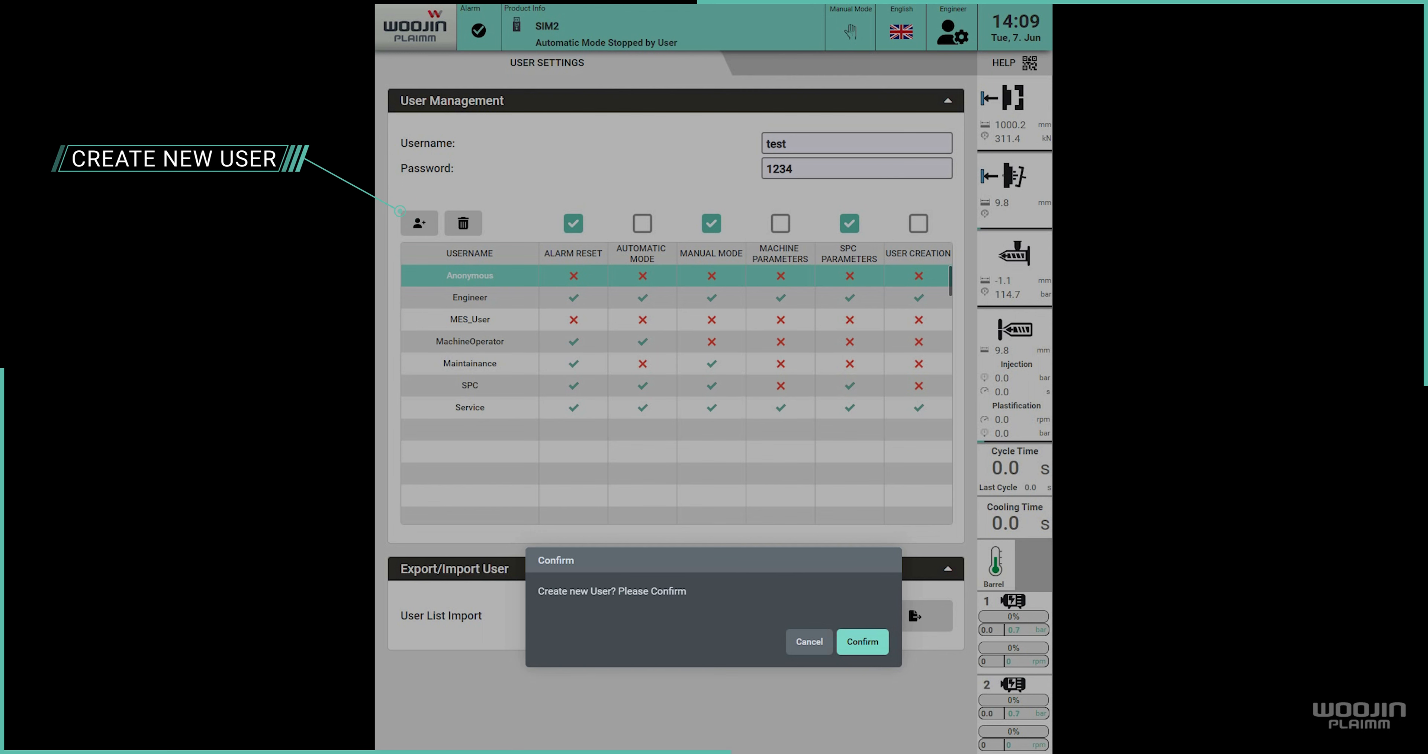
pyautogui.click(861, 640)
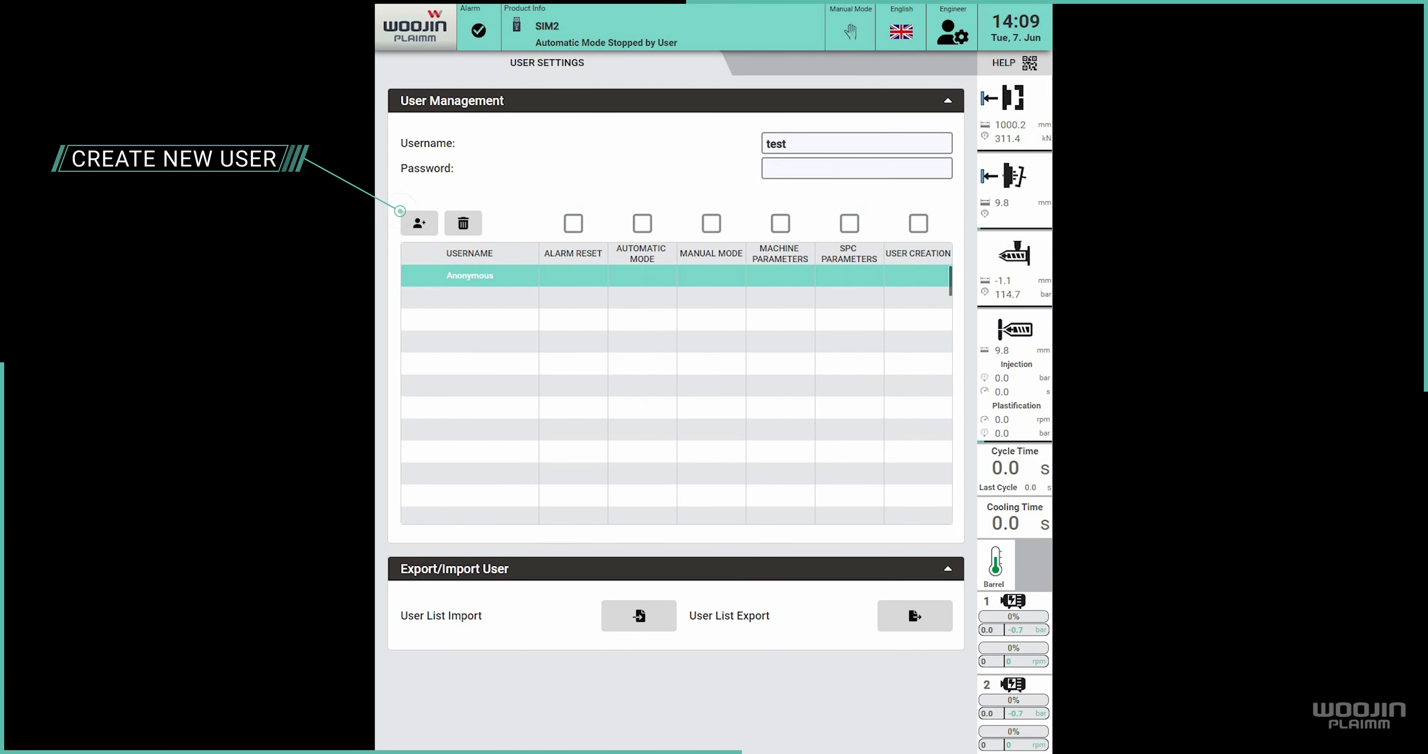
pyautogui.click(418, 222)
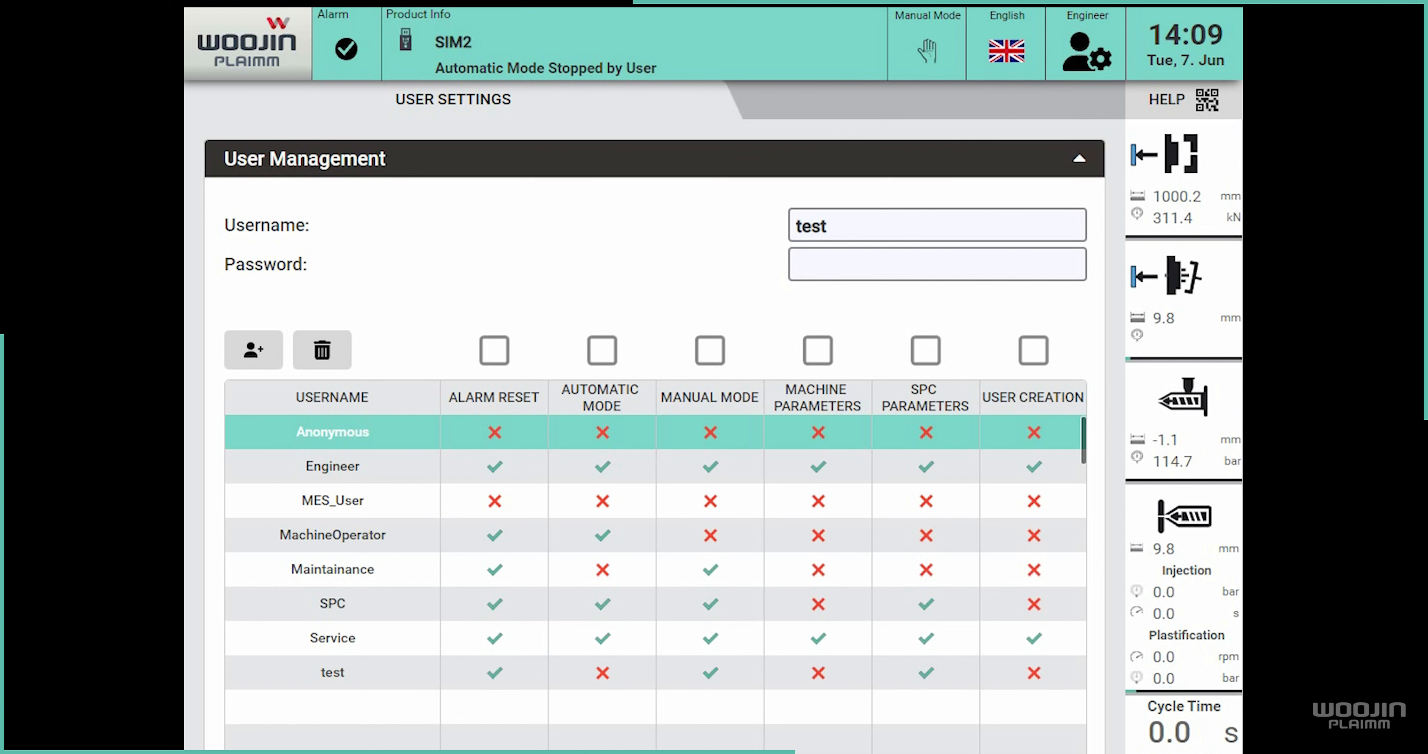
pyautogui.click(332, 671)
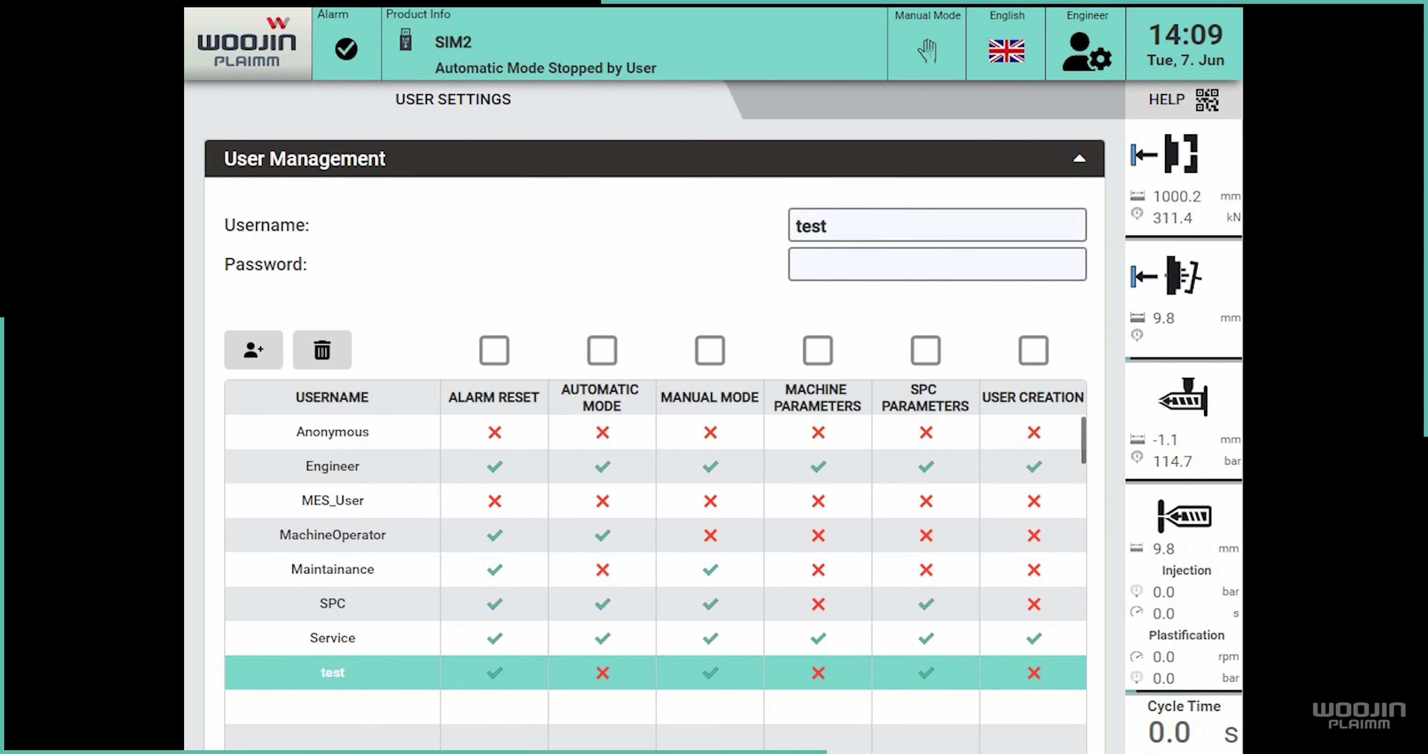
# Step: Log in as 'test' from the header login panel, replacing Engineer as active user
pyautogui.click(1086, 43)
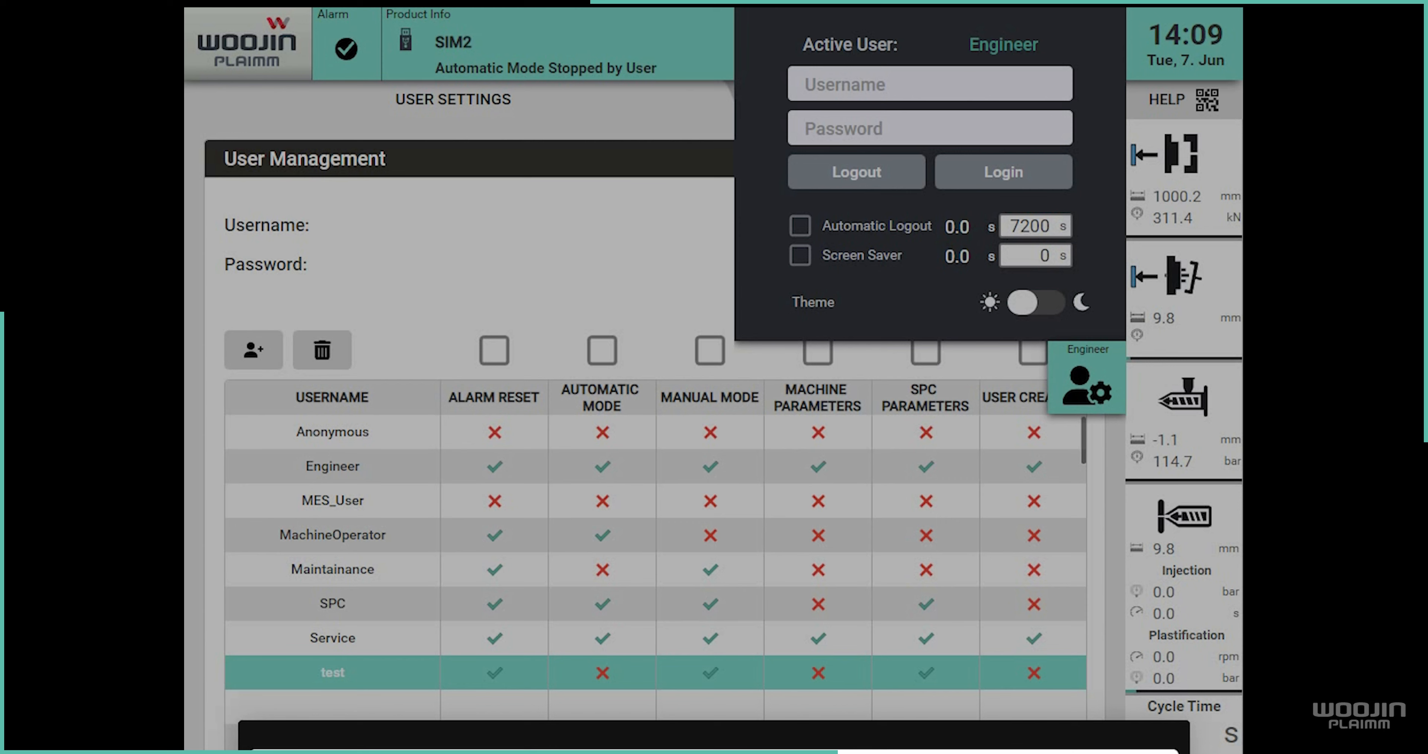
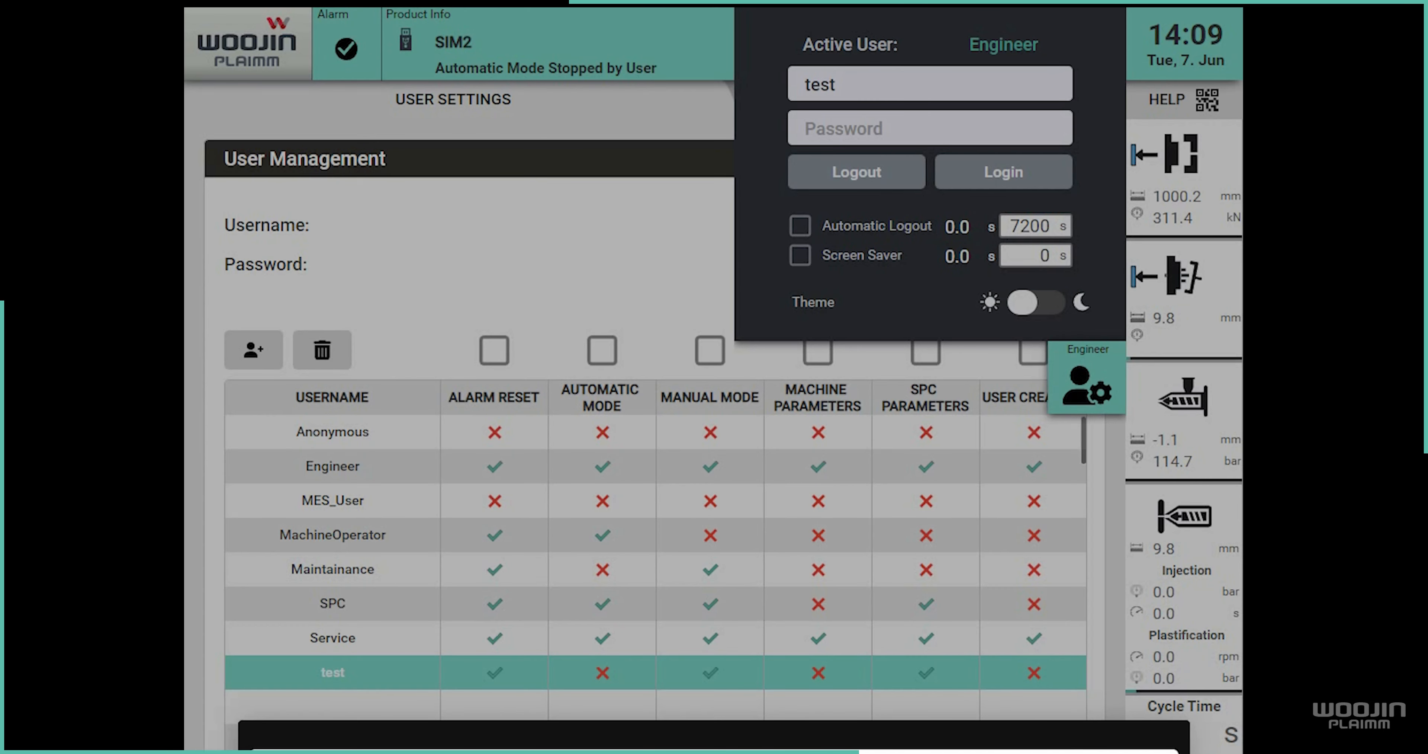
pyautogui.click(1003, 171)
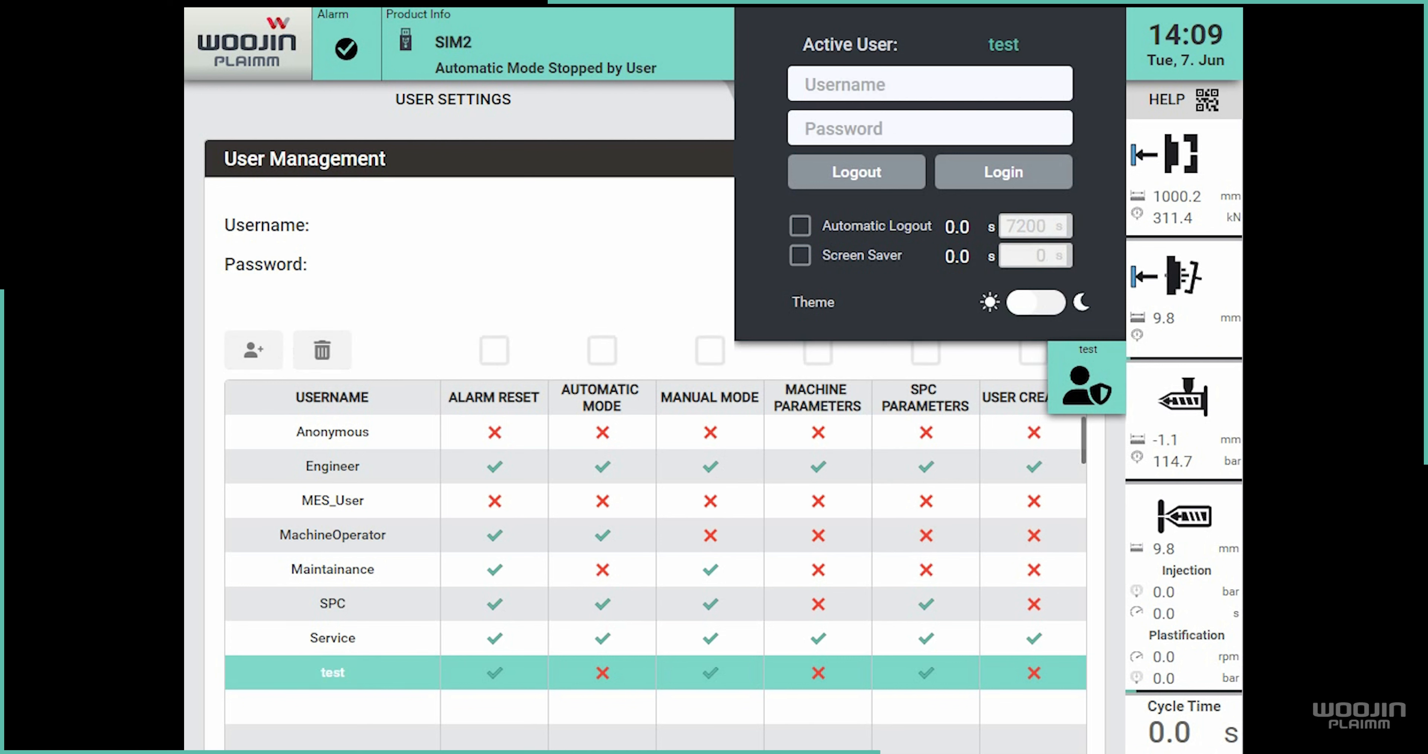
pyautogui.click(1086, 49)
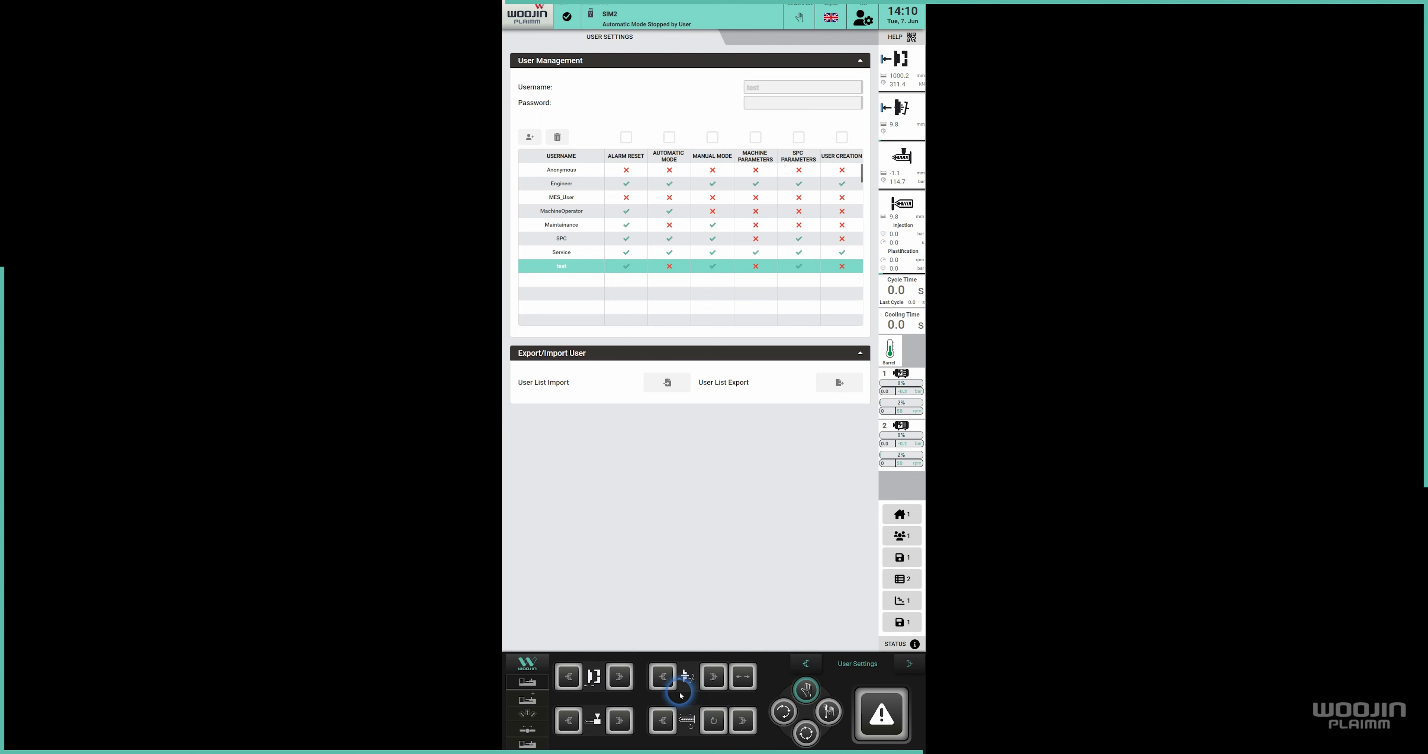
# Step: Try a manual movement as 'test' and view the Mould page with greyed-out settings
pyautogui.click(620, 676)
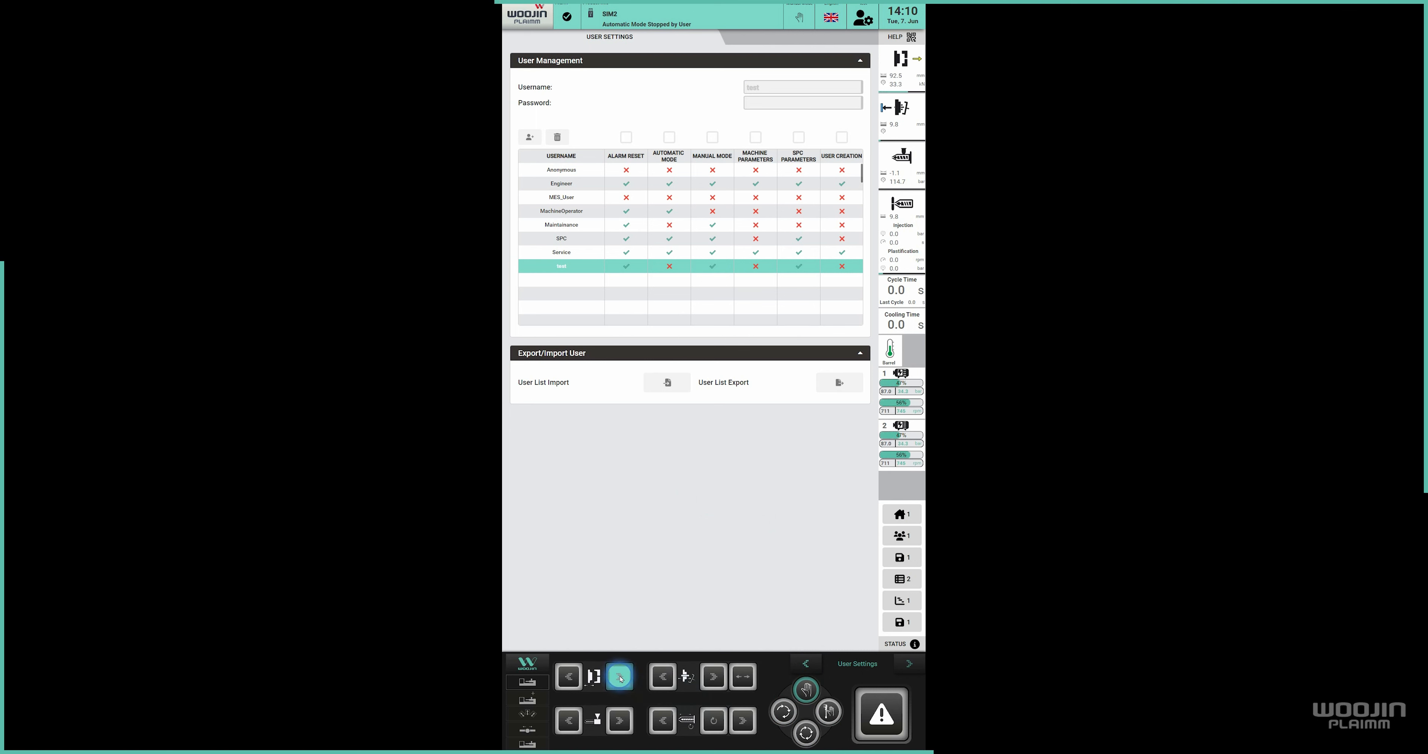
pyautogui.click(568, 676)
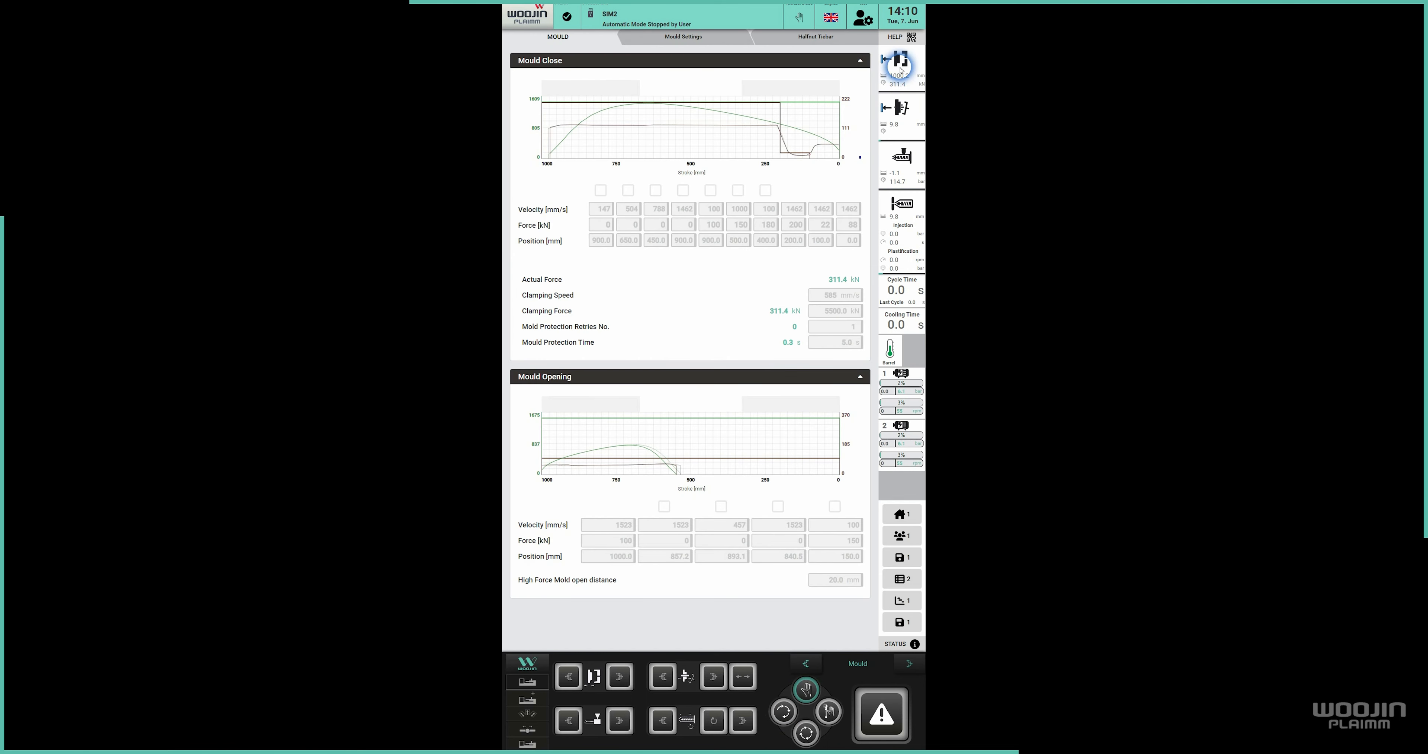
# Step: Visit the Ejector and SPC Table Settings pages and the SPC Column 4 group dropdown as 'test'
pyautogui.click(901, 117)
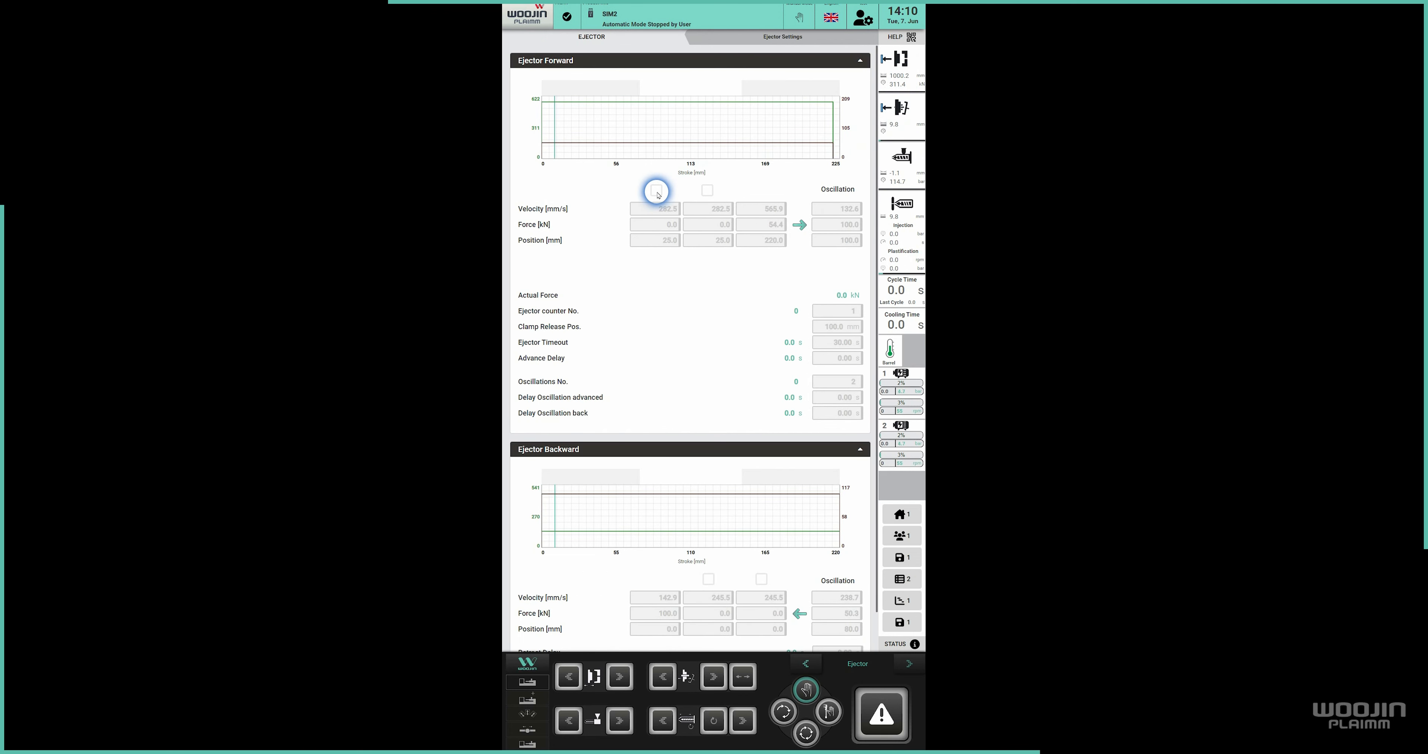
pyautogui.moveTo(872, 190)
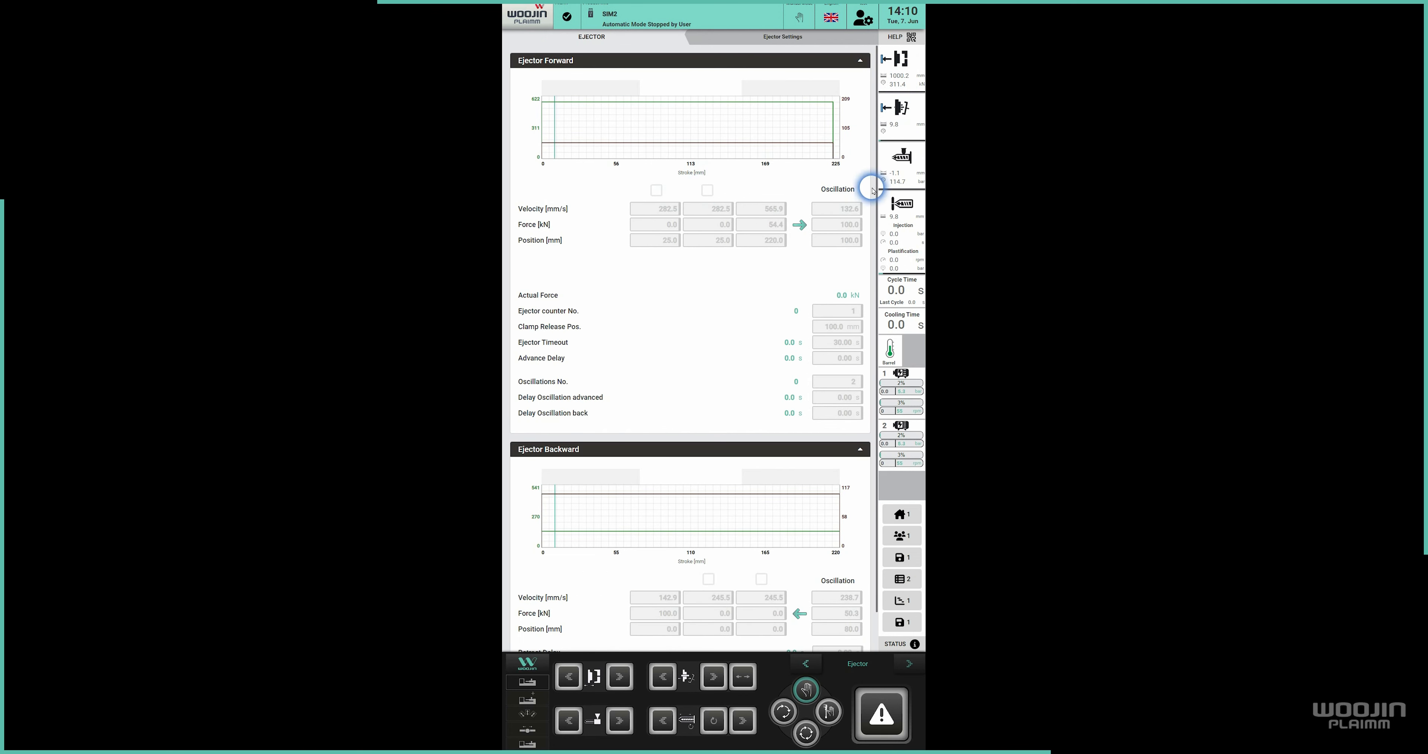
pyautogui.click(908, 663)
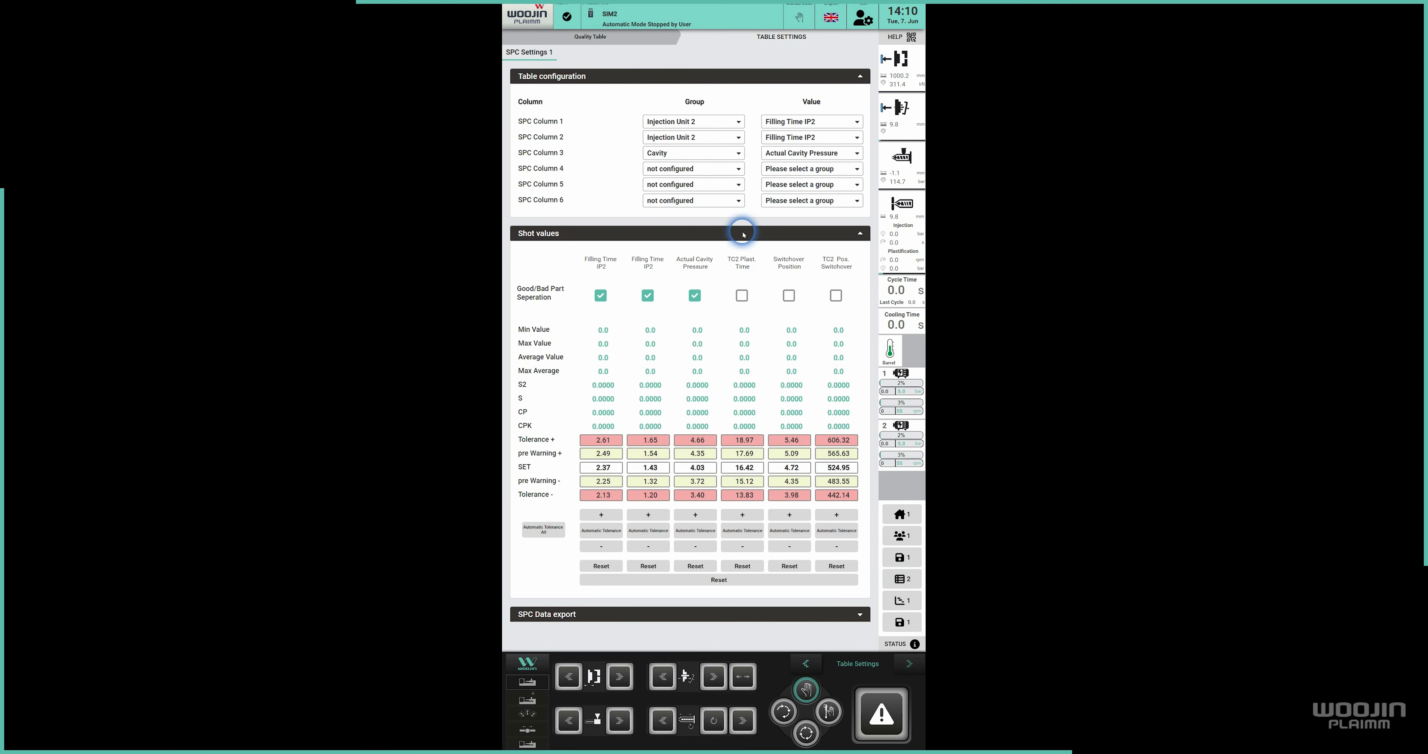
pyautogui.click(691, 169)
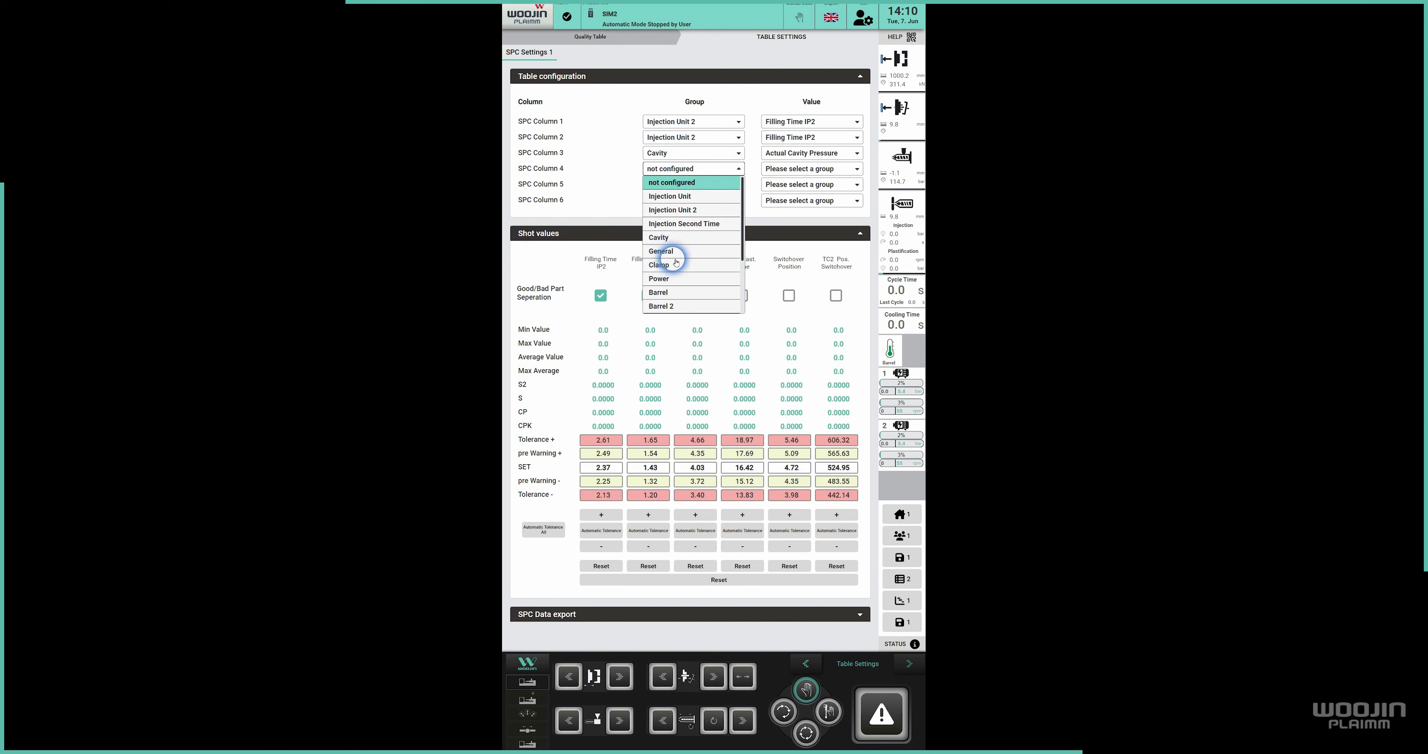
pyautogui.click(657, 265)
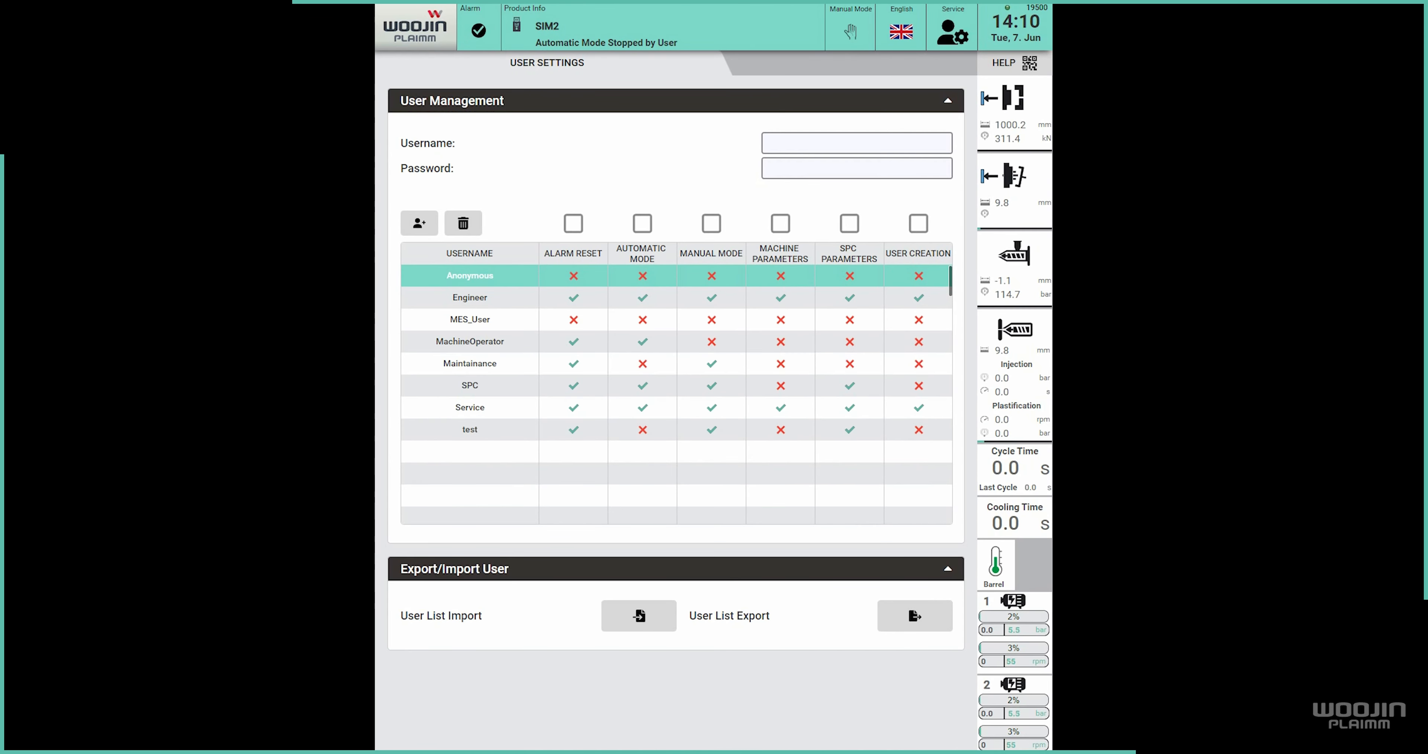
# Step: Delete the 'test' user from the list and confirm the deletion
pyautogui.click(469, 429)
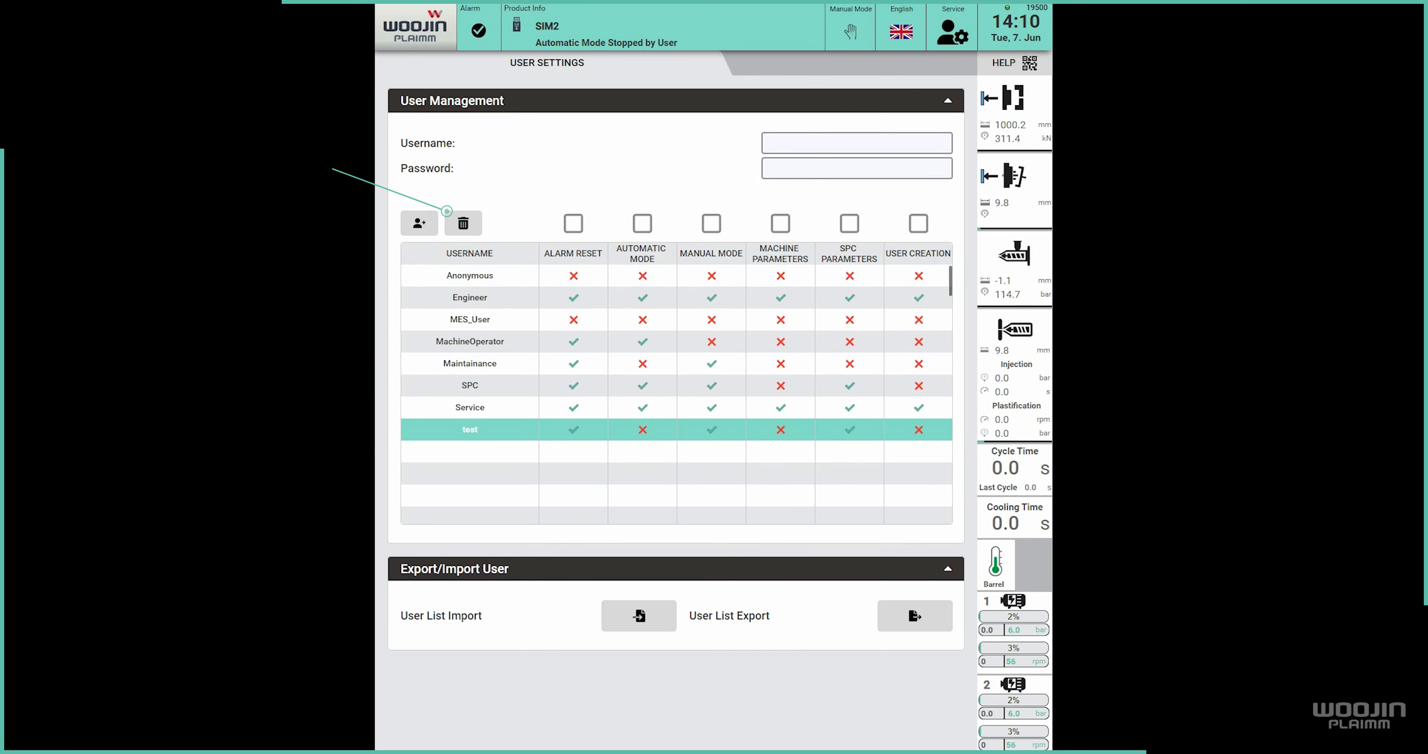
pyautogui.moveTo(463, 223)
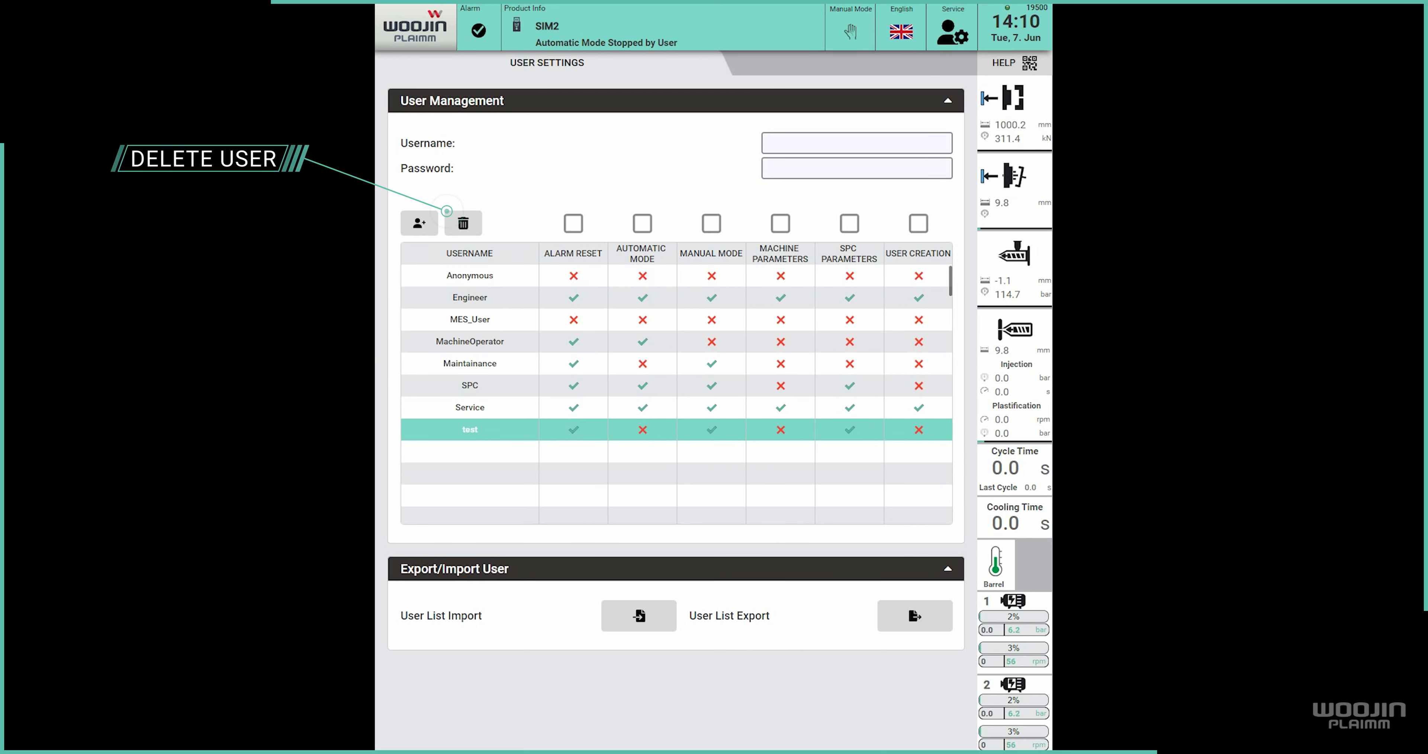
pyautogui.click(464, 222)
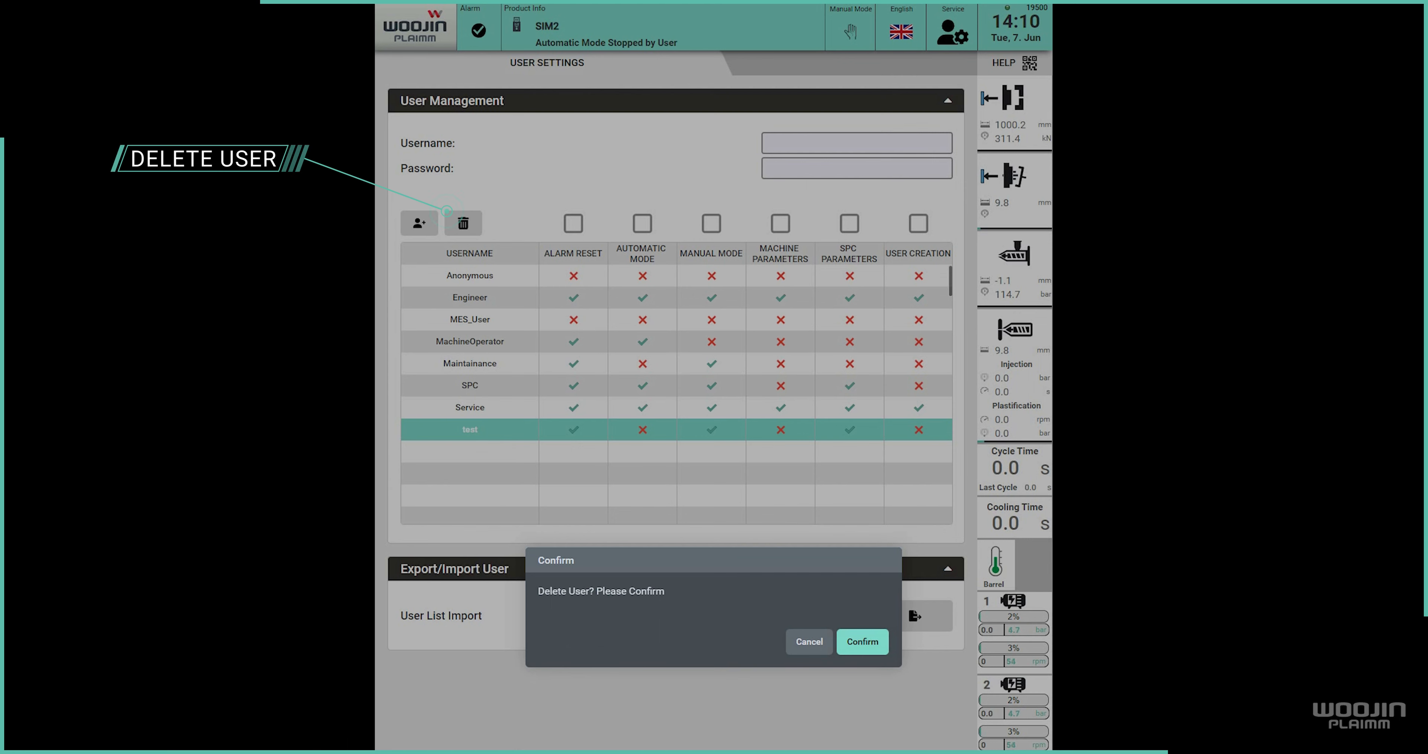
pyautogui.click(861, 640)
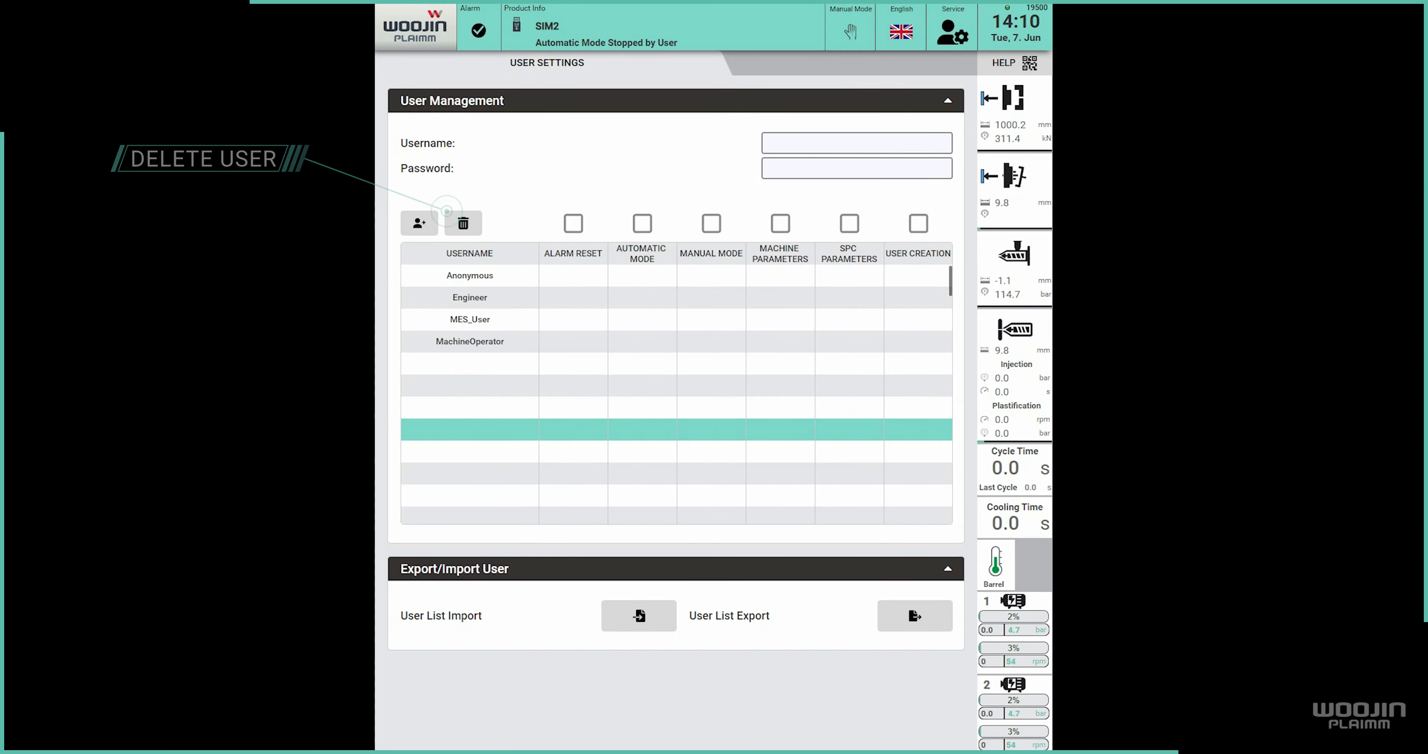